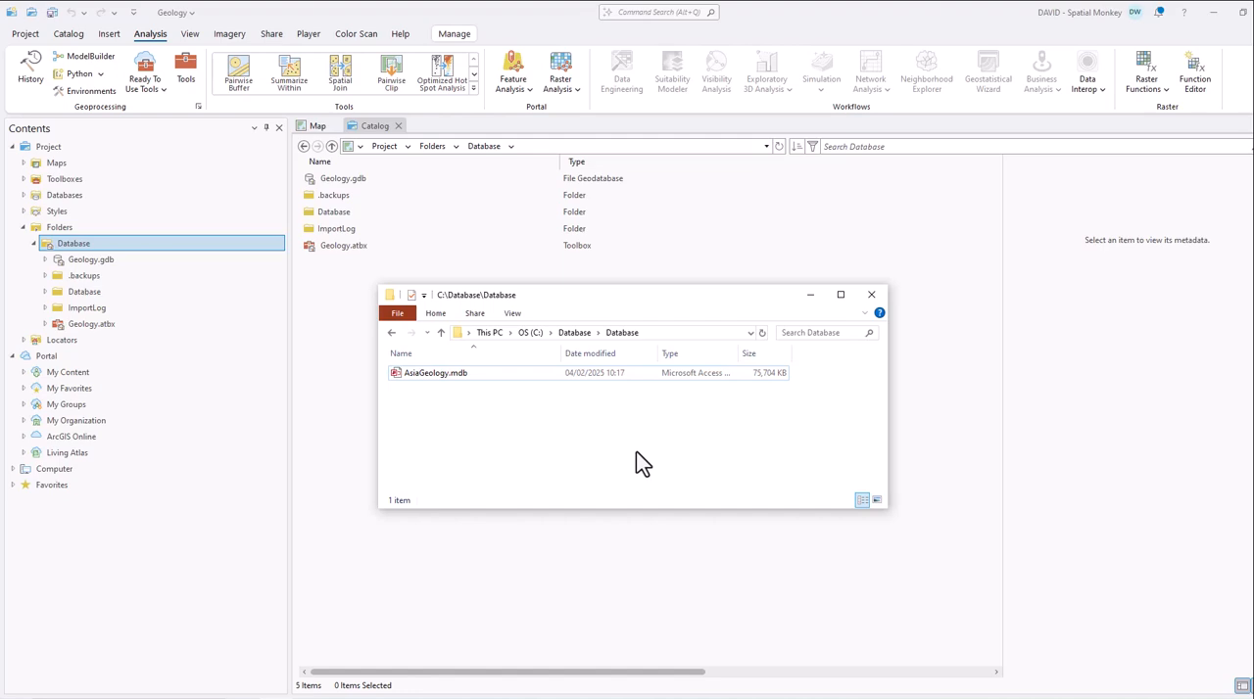
mouse_move(667, 459)
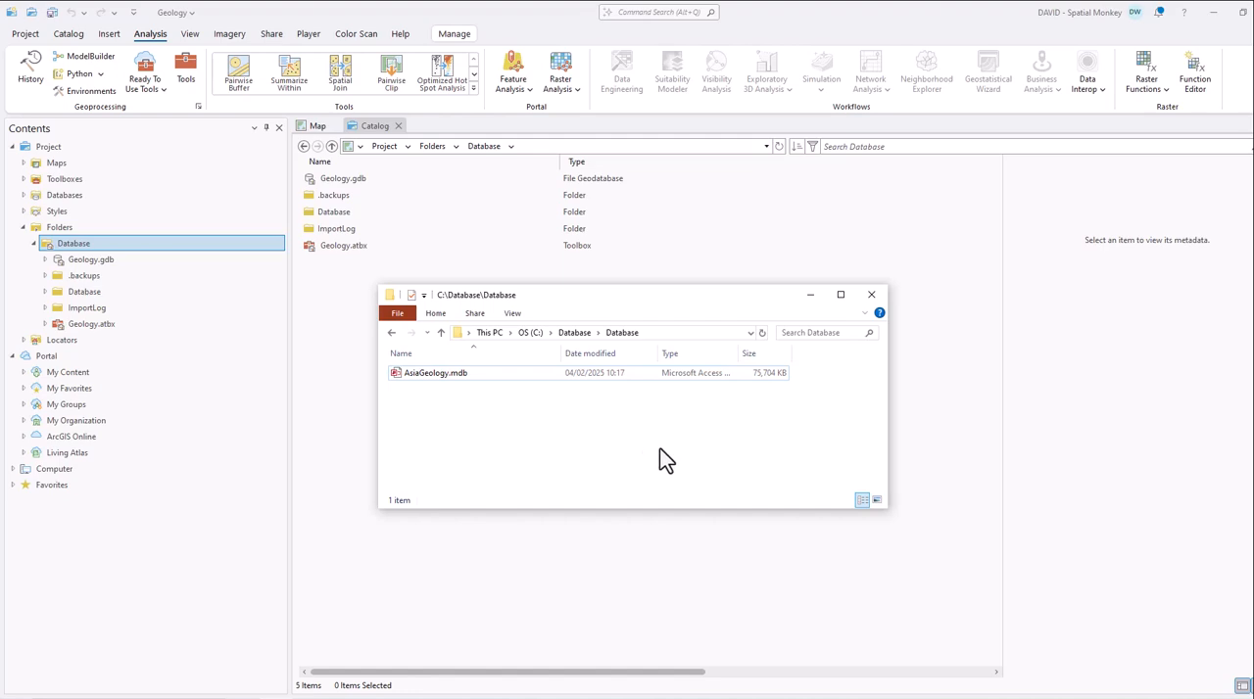
Dismiss the File Explorer window showing AsiaGeology.mdb and return to the ArcGIS Pro Catalog.
left_click(435, 373)
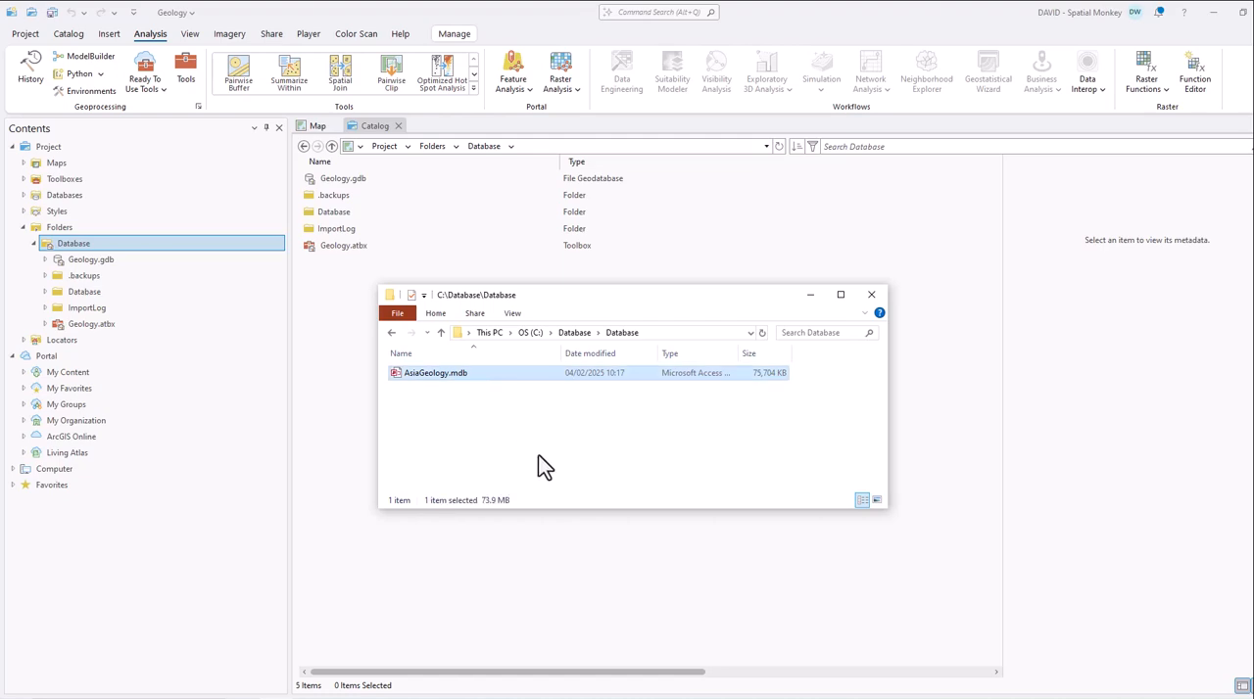
mouse_move(991, 421)
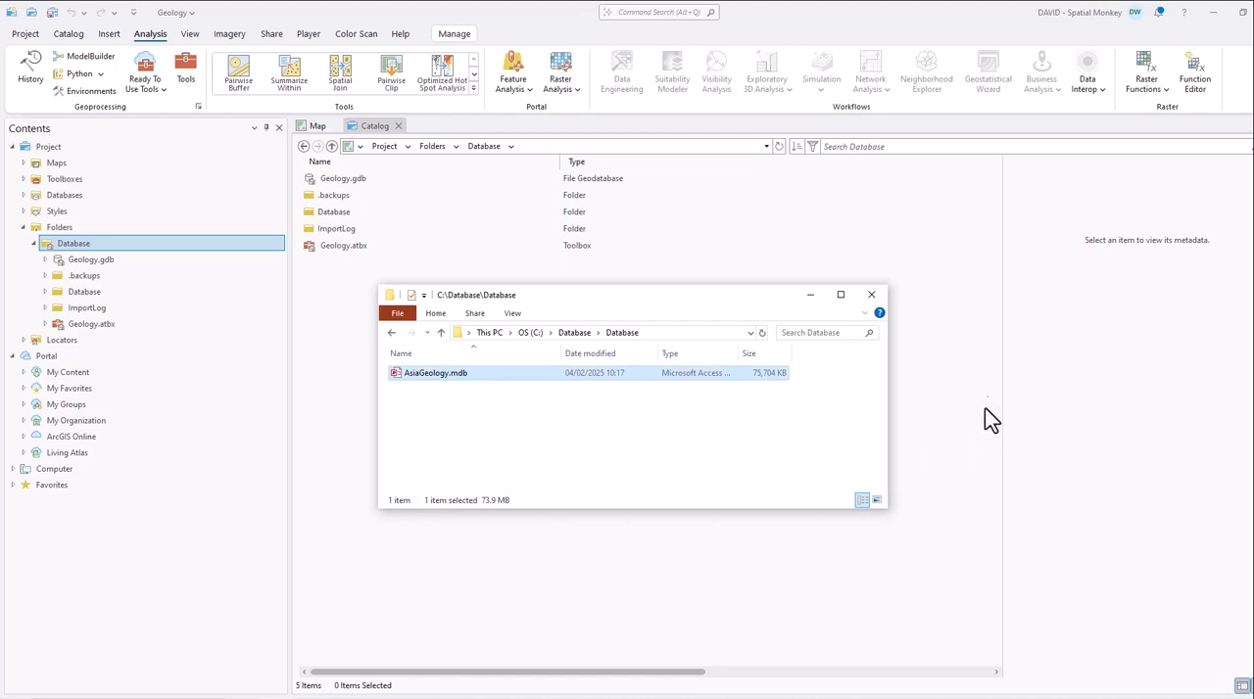
left_click(870, 294)
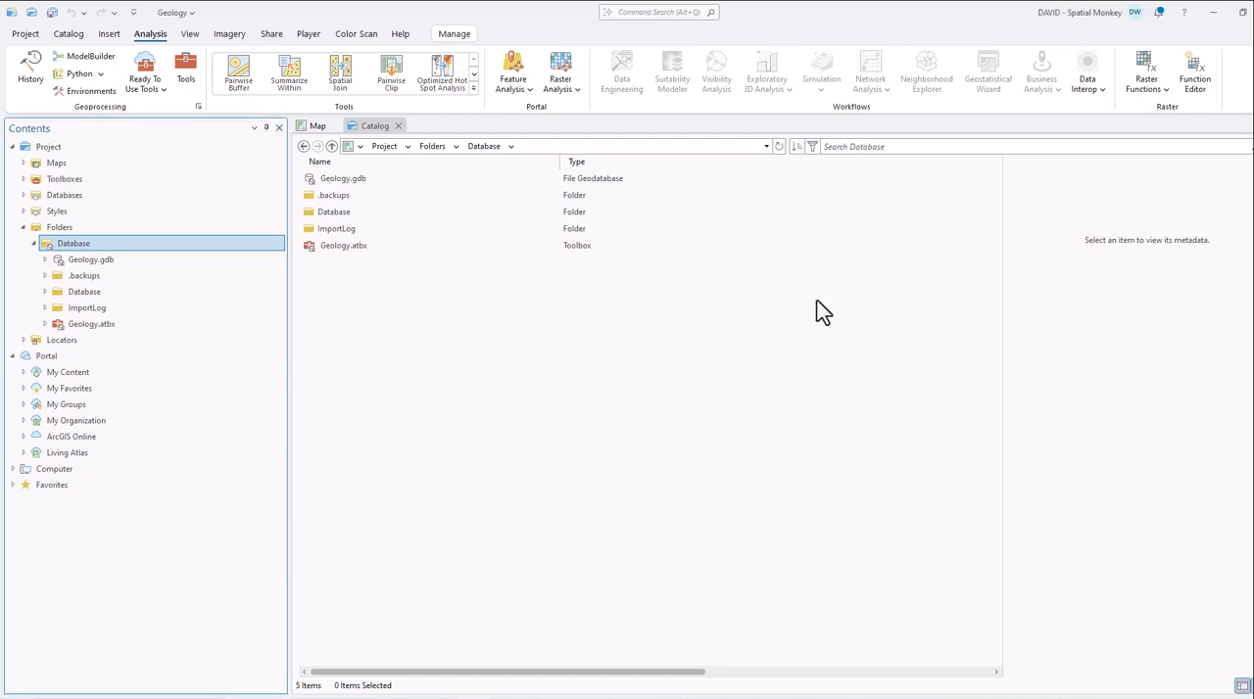
mouse_move(84, 292)
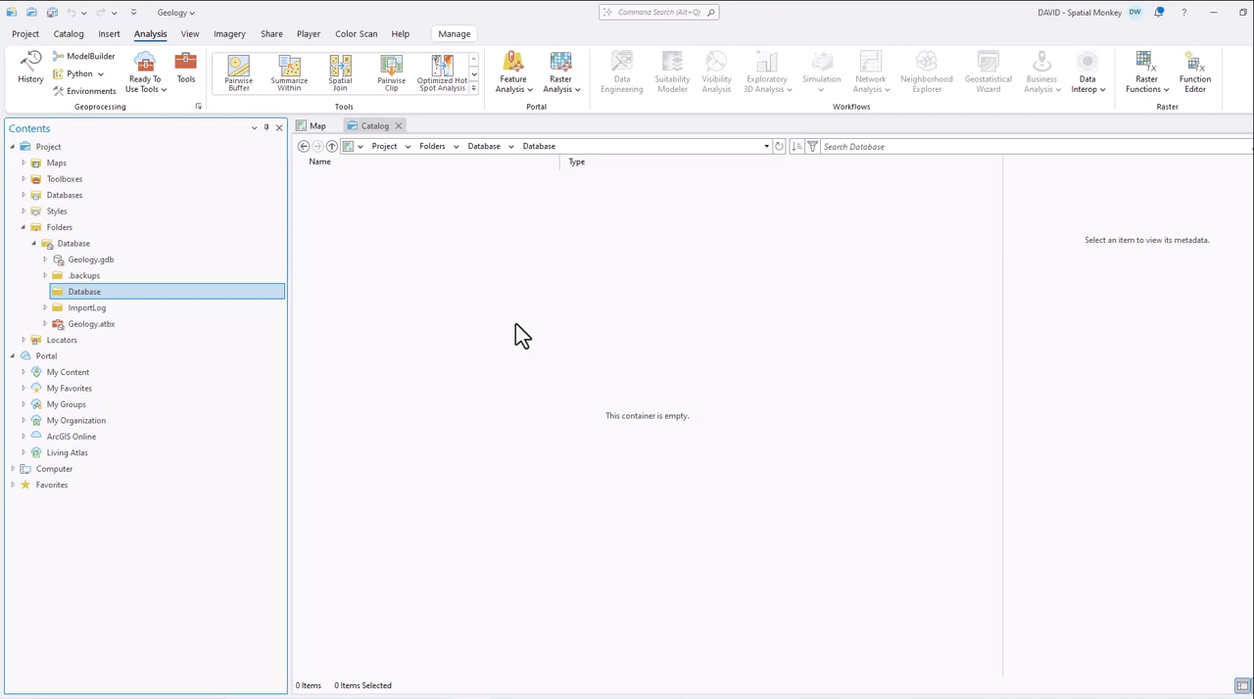
mouse_move(525, 333)
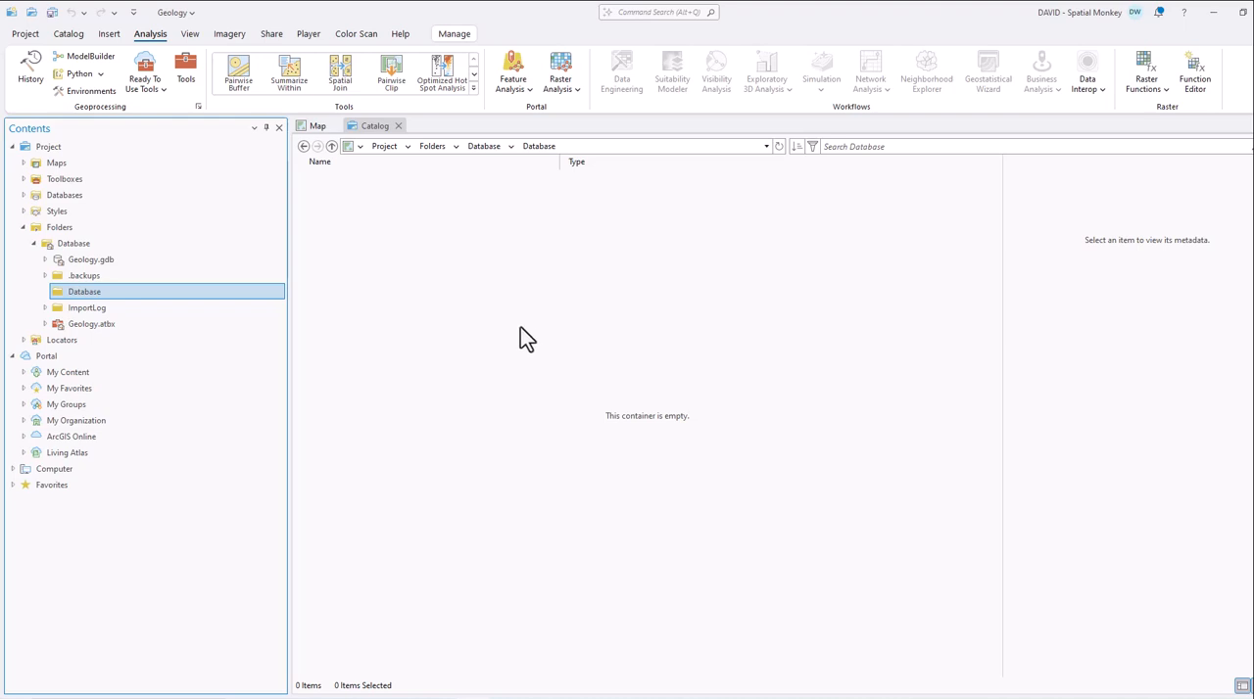
mouse_move(533, 341)
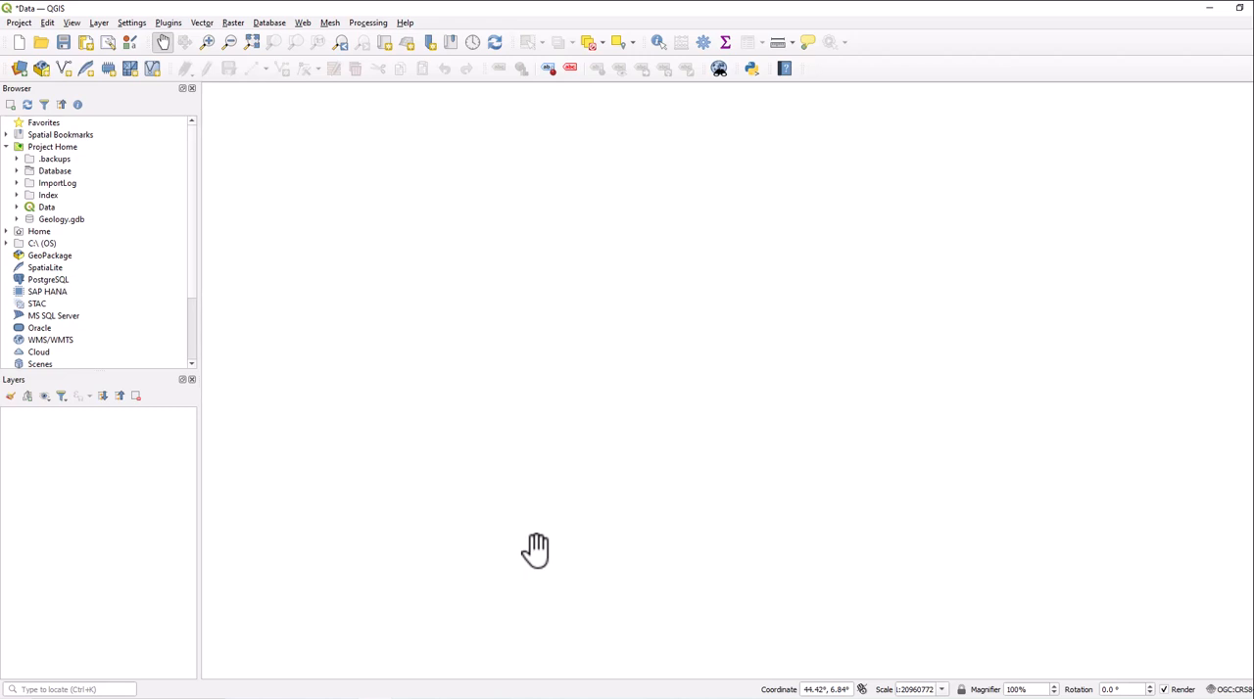
mouse_move(521, 430)
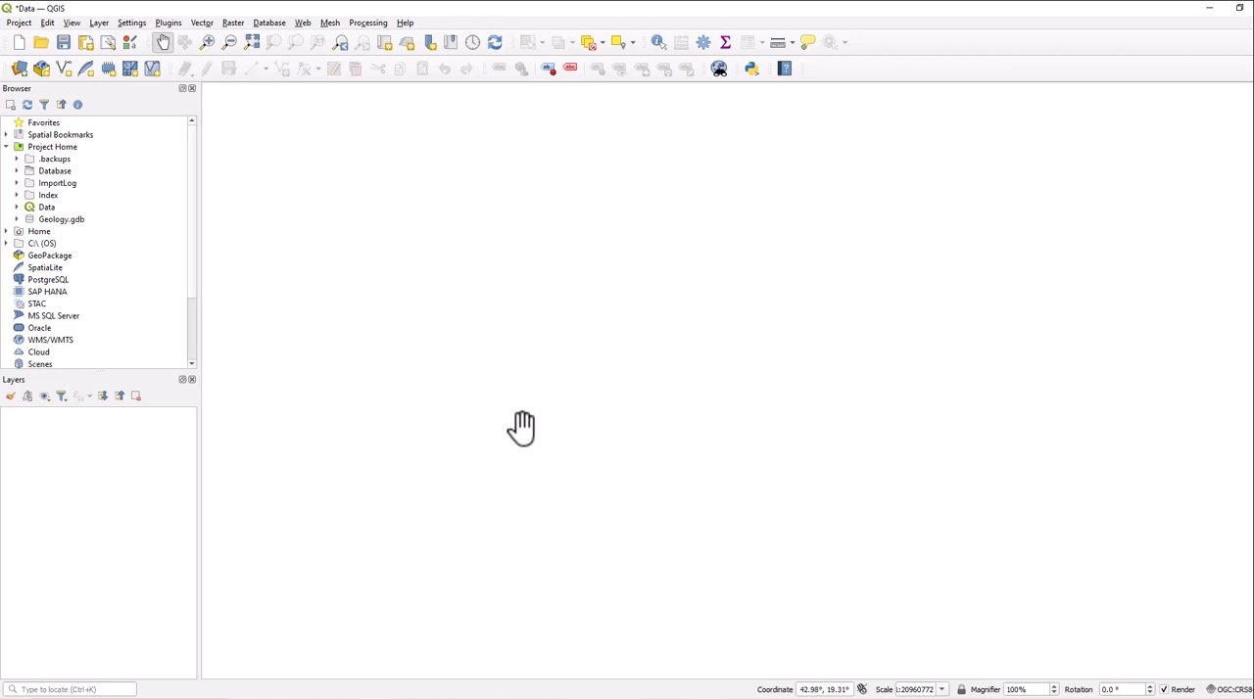
mouse_move(141, 184)
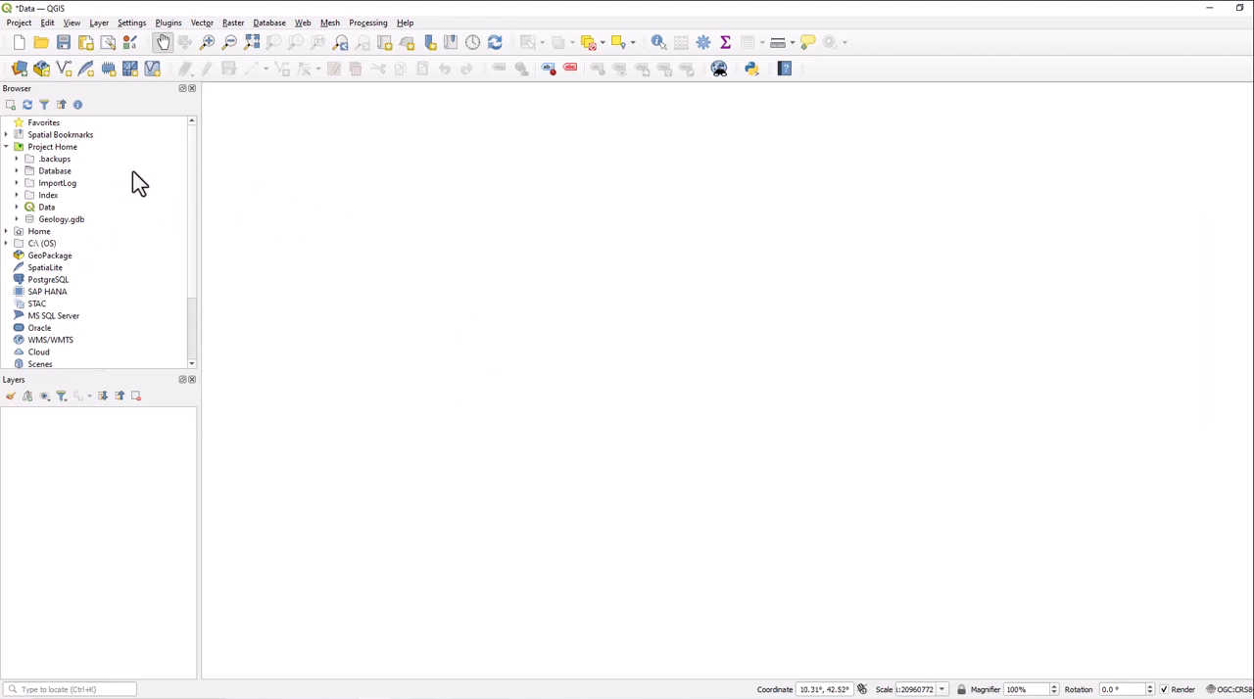
mouse_move(133, 255)
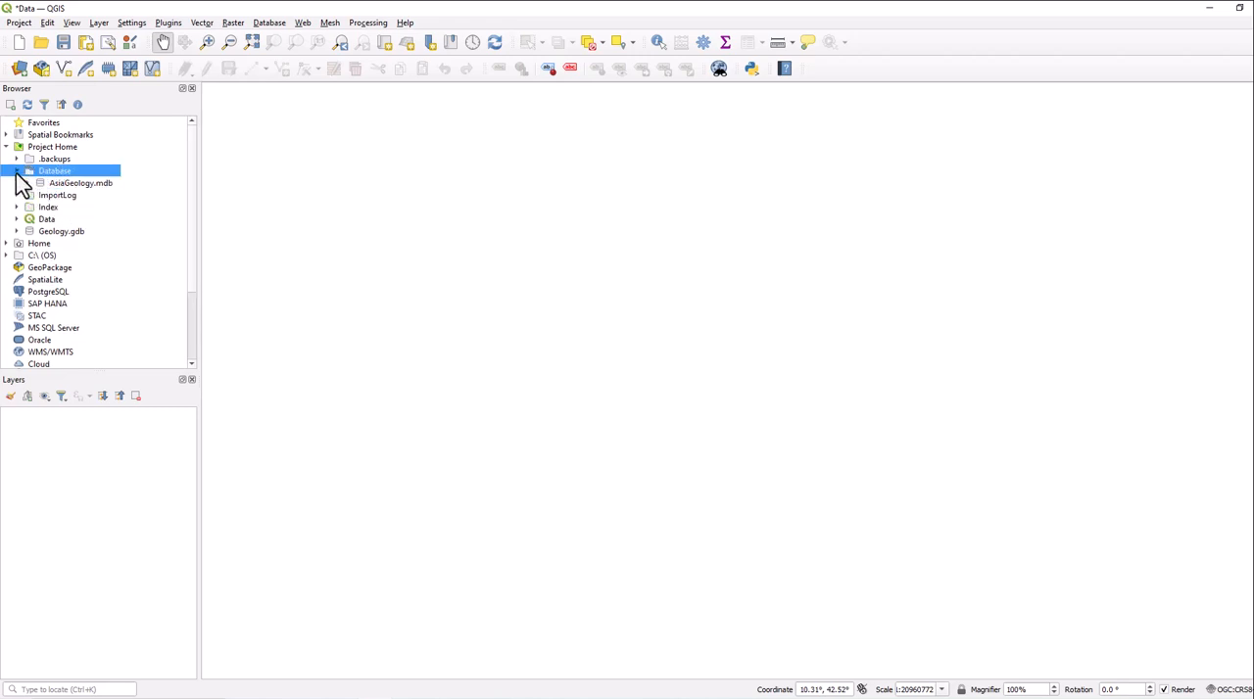
Expand AsiaGeology.mdb in the Browser panel and select its Faults layer.
left_click(80, 185)
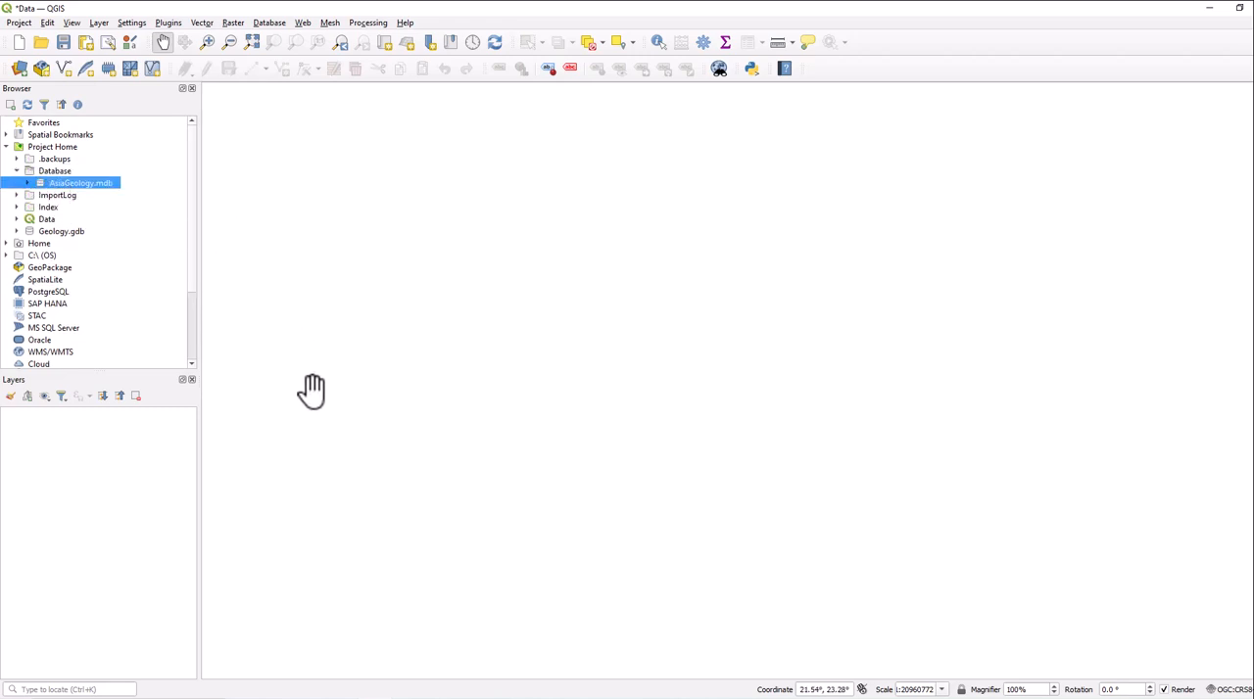
mouse_move(329, 392)
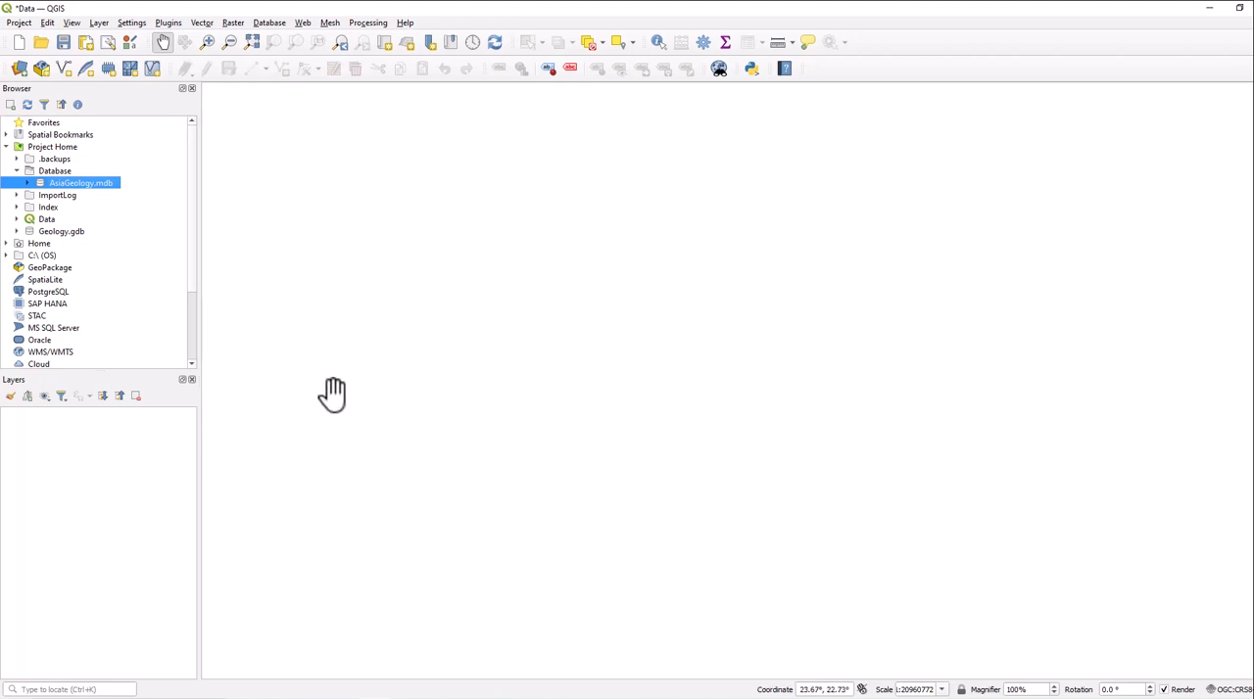
left_click(18, 184)
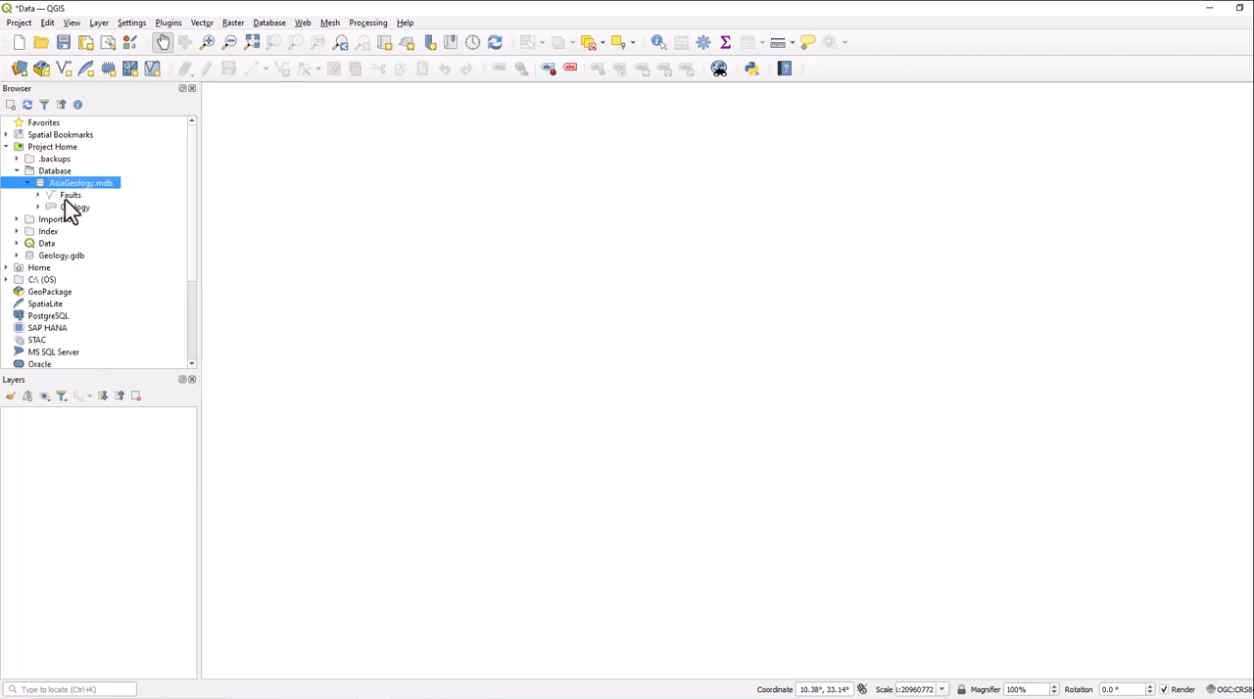
left_click(70, 194)
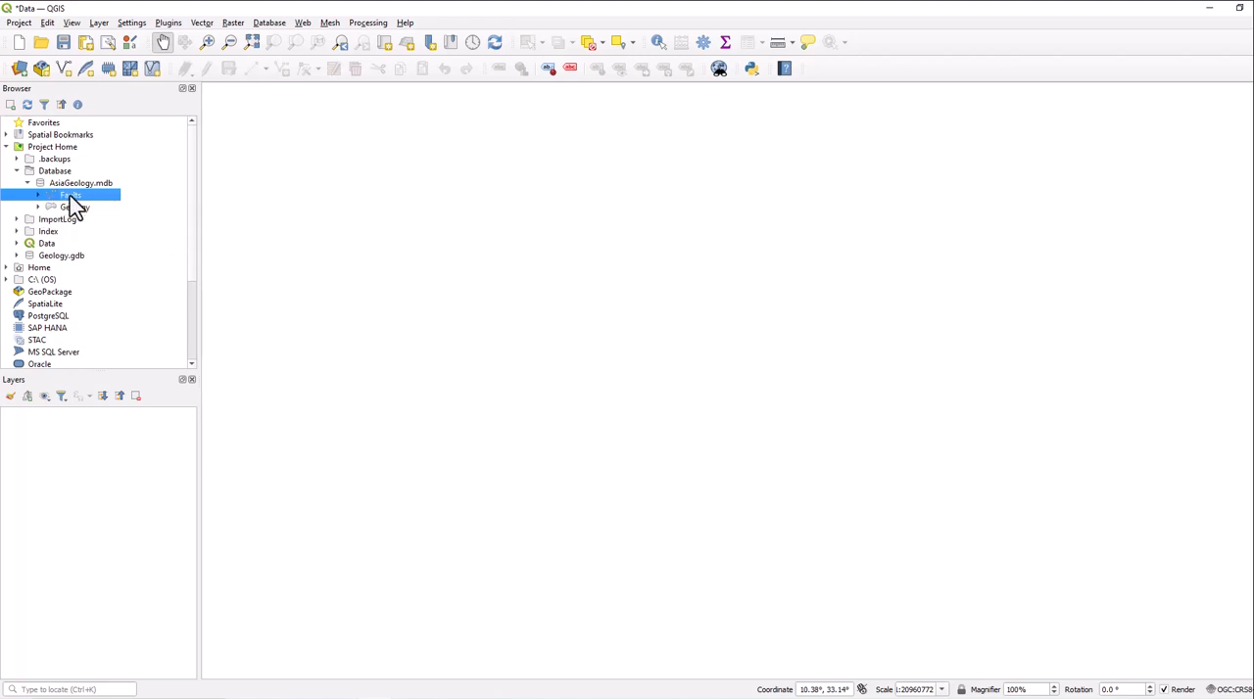
Begin exporting Faults to file with ESRI File Geodatabase as the output format.
right_click(69, 194)
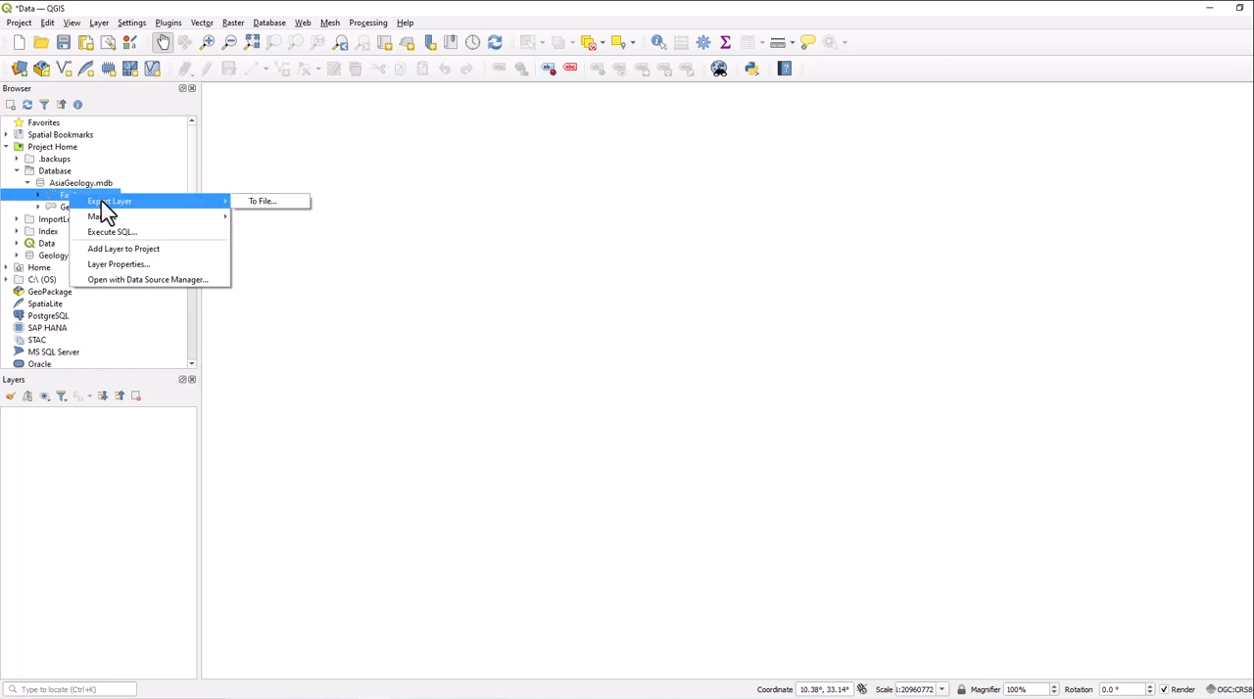
left_click(262, 200)
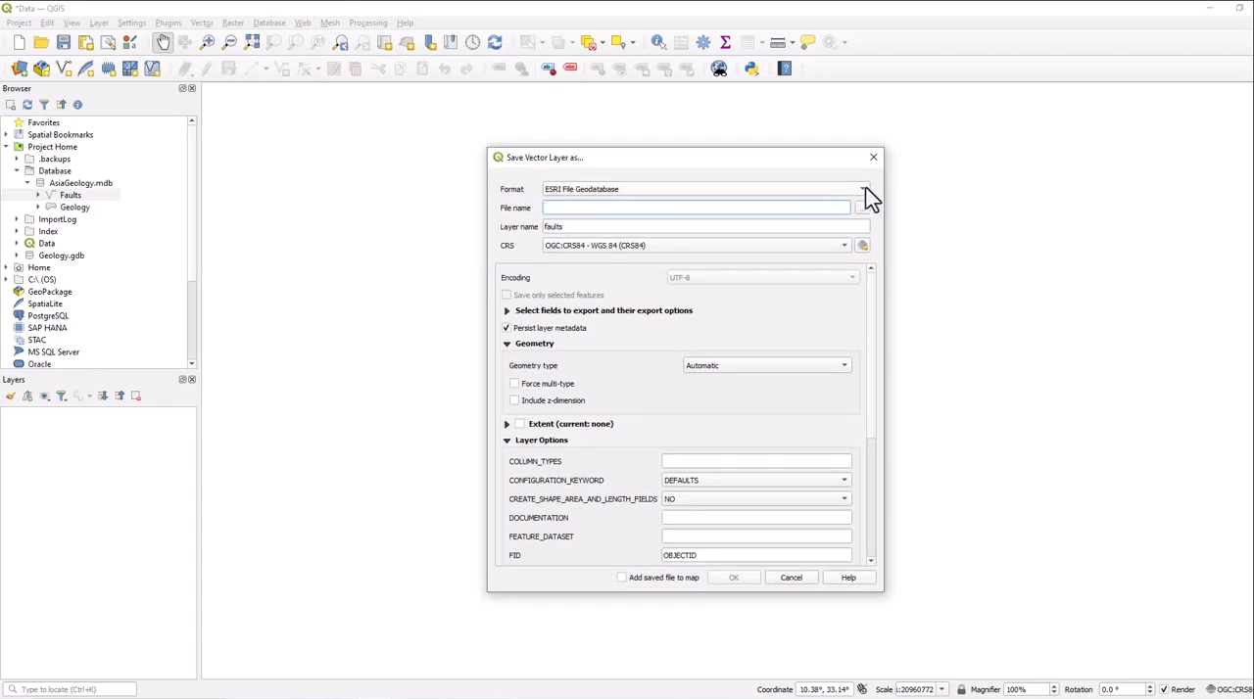
left_click(862, 188)
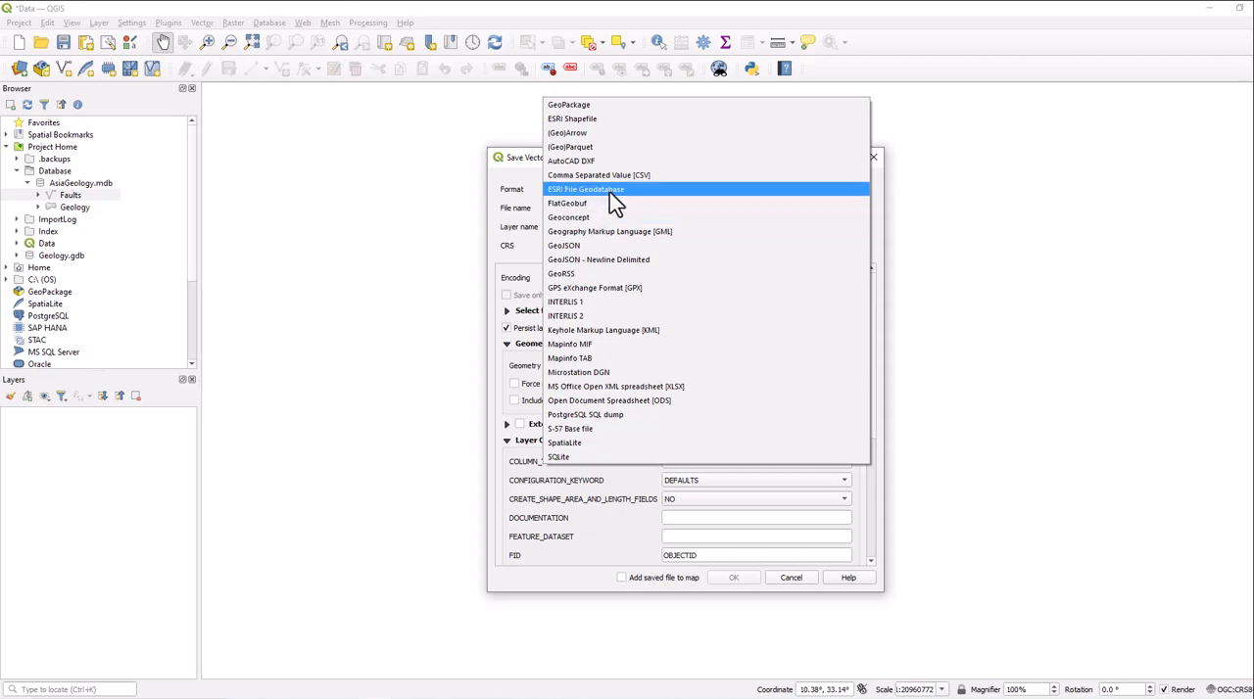
left_click(586, 189)
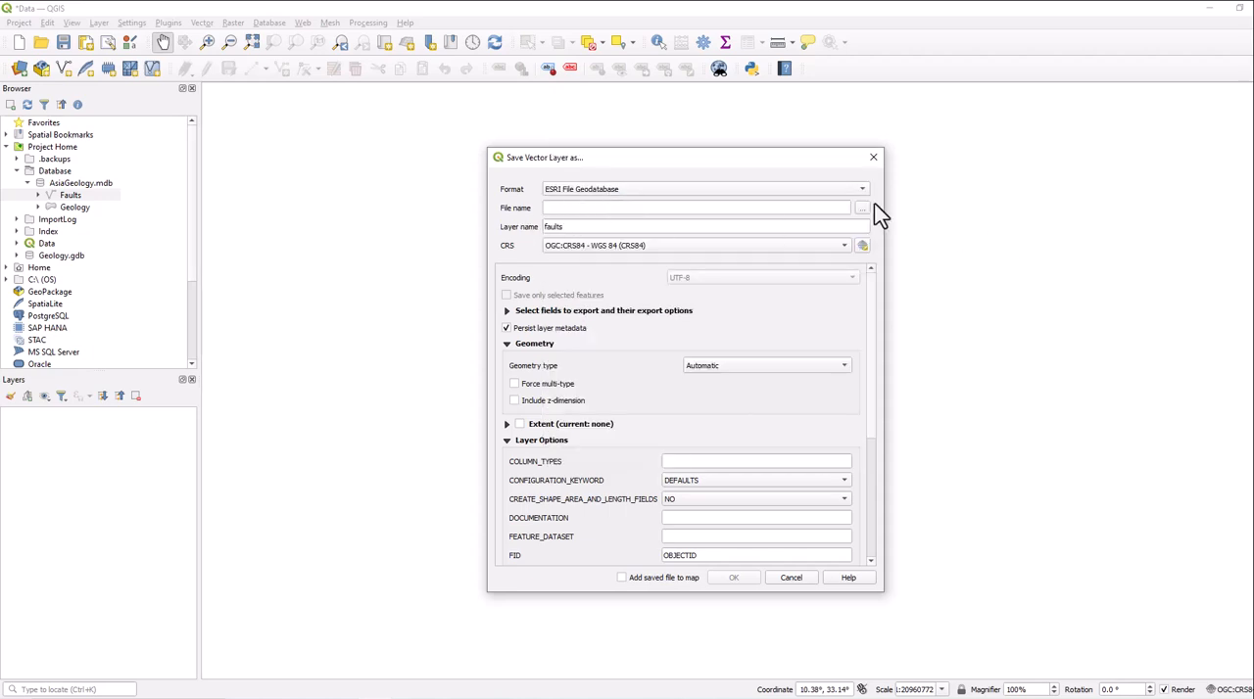
Save the export as Geol_GDB.gdb in C:\Database\Database and run it.
left_click(862, 207)
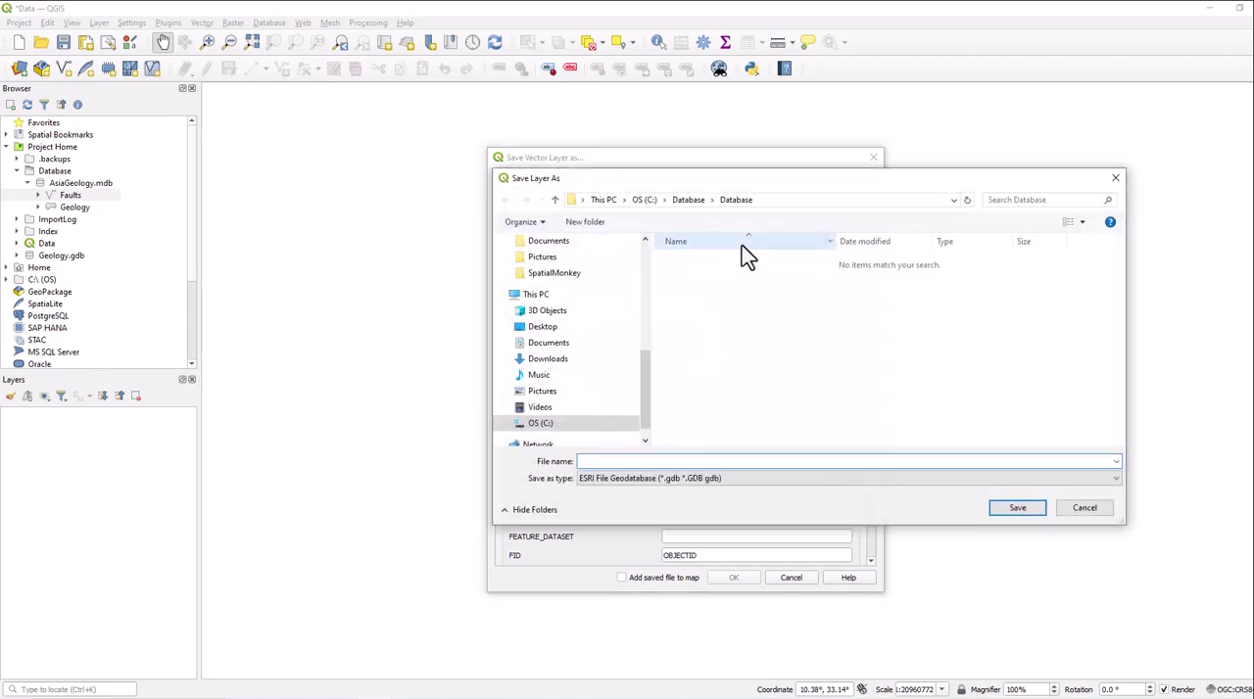
mouse_move(1009, 572)
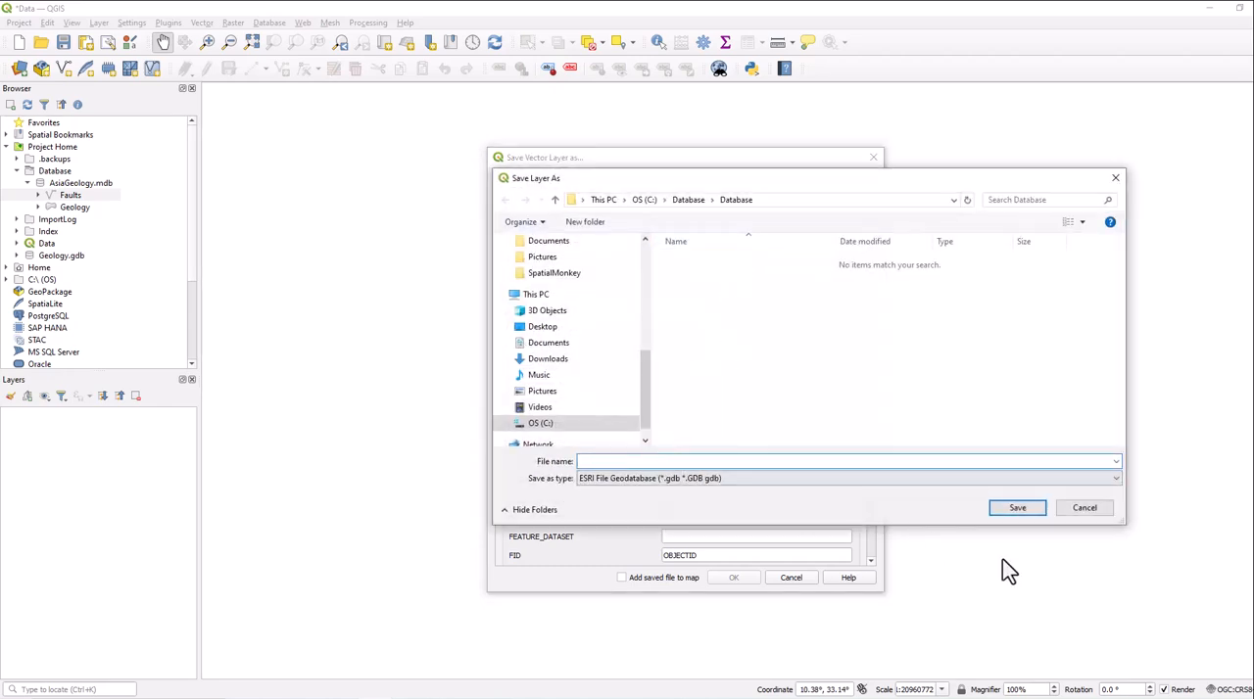
left_click(843, 463)
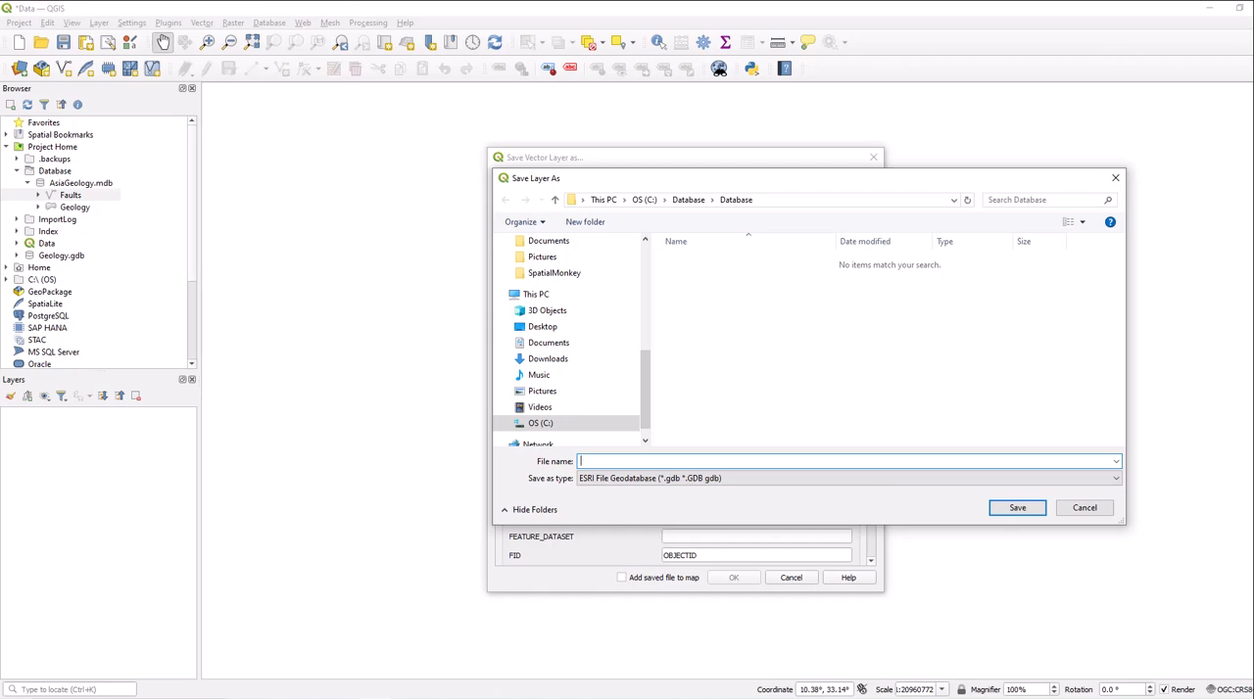
type("Geol")
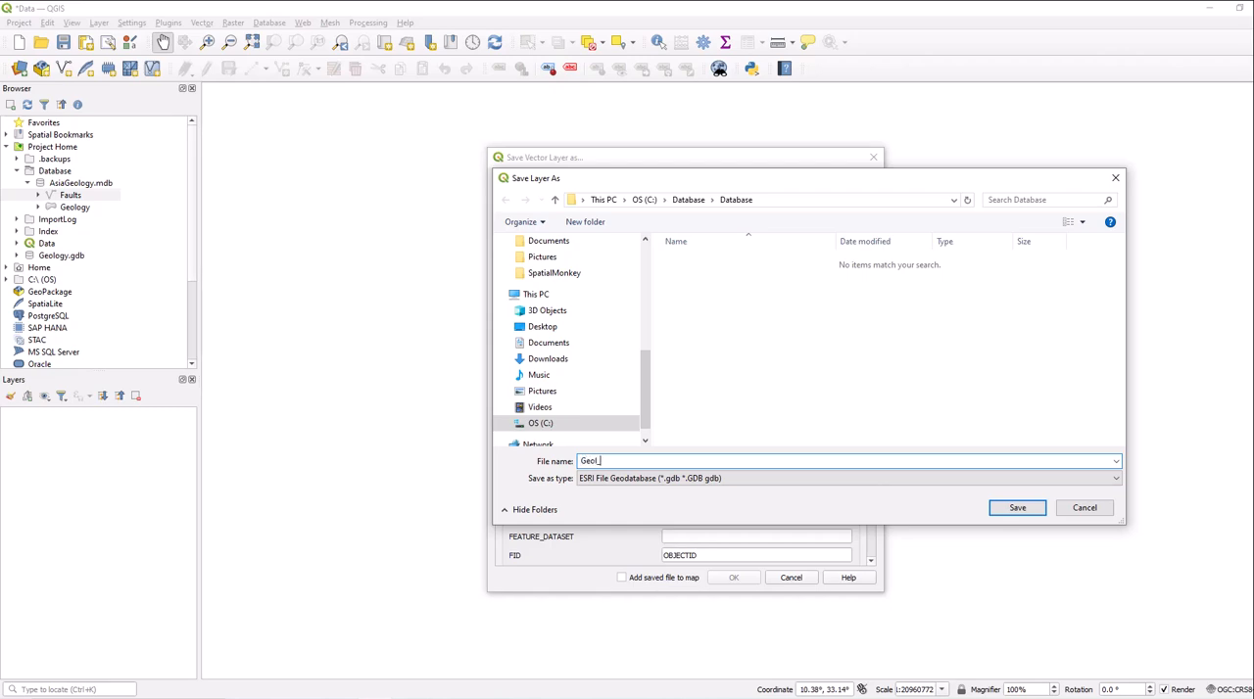
type("GDB")
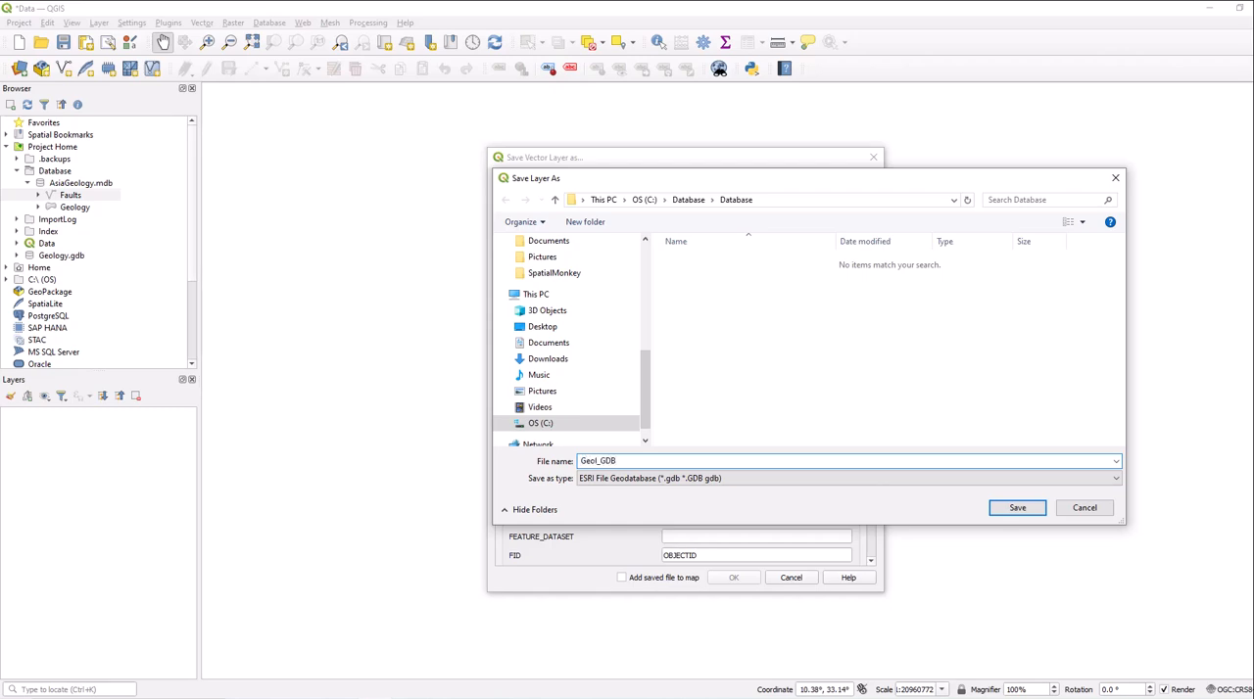
left_click(1016, 508)
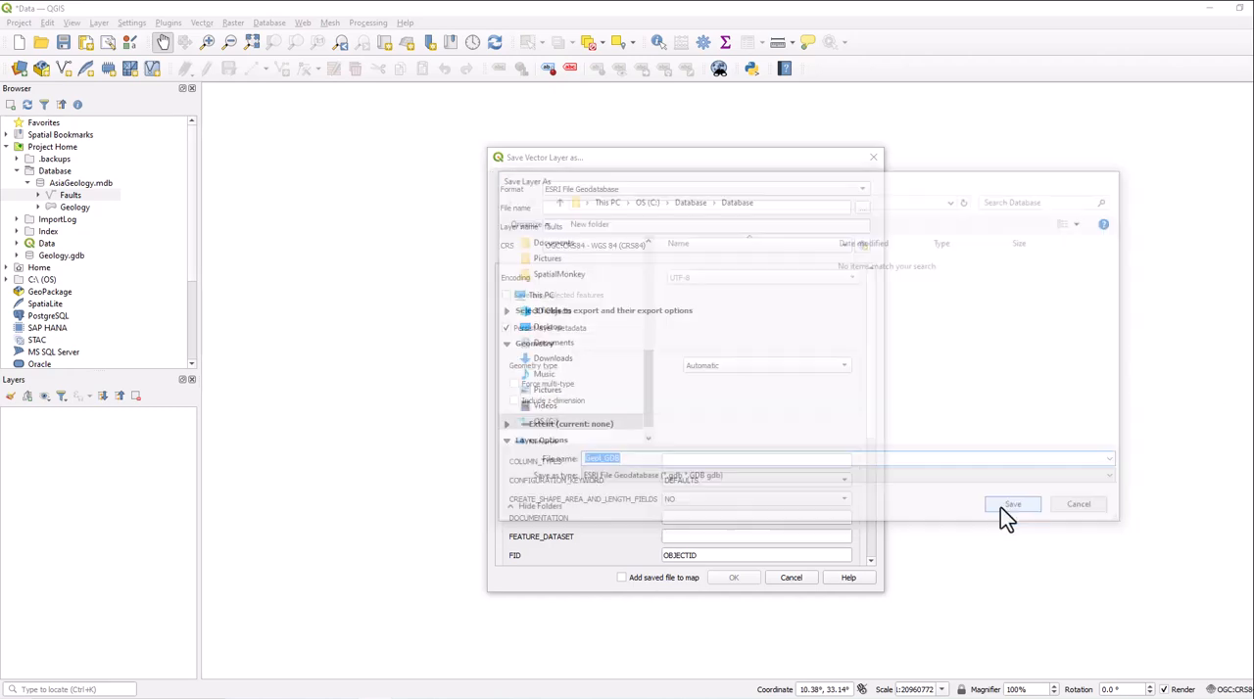
left_click(1011, 503)
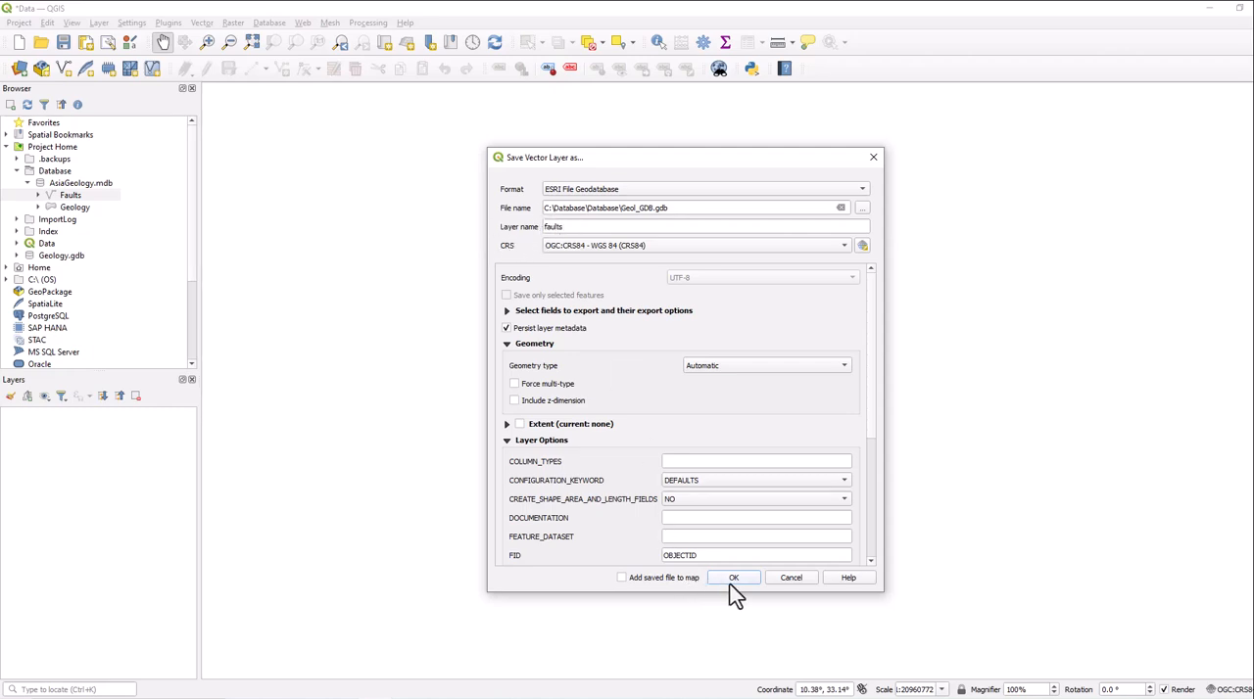
left_click(733, 576)
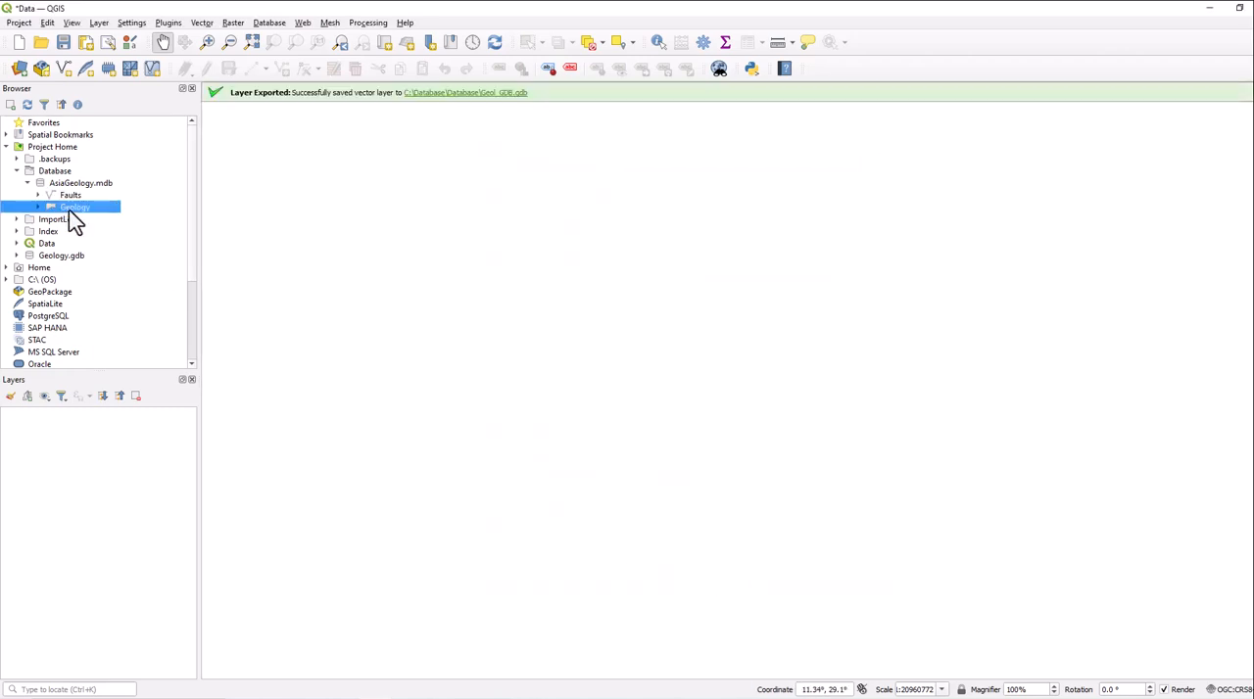
Export the Geology layer to file, choosing the gdb file inside Geol_GDB.gdb as destination.
right_click(74, 208)
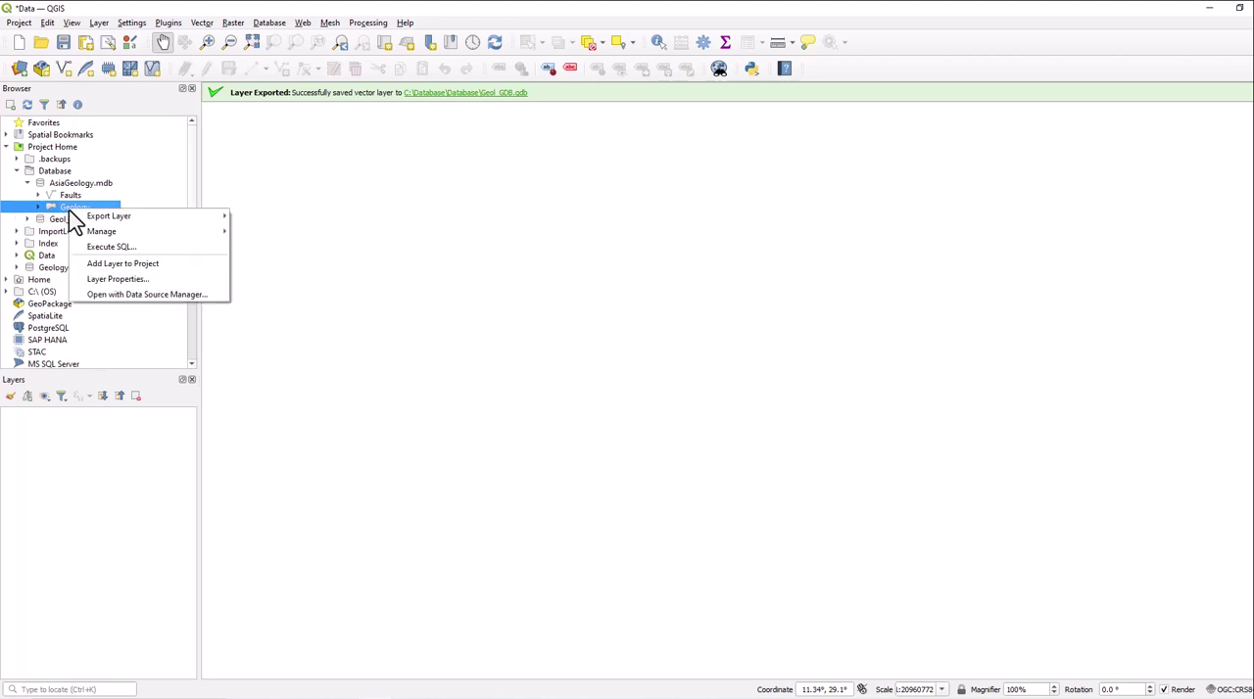
mouse_move(102, 231)
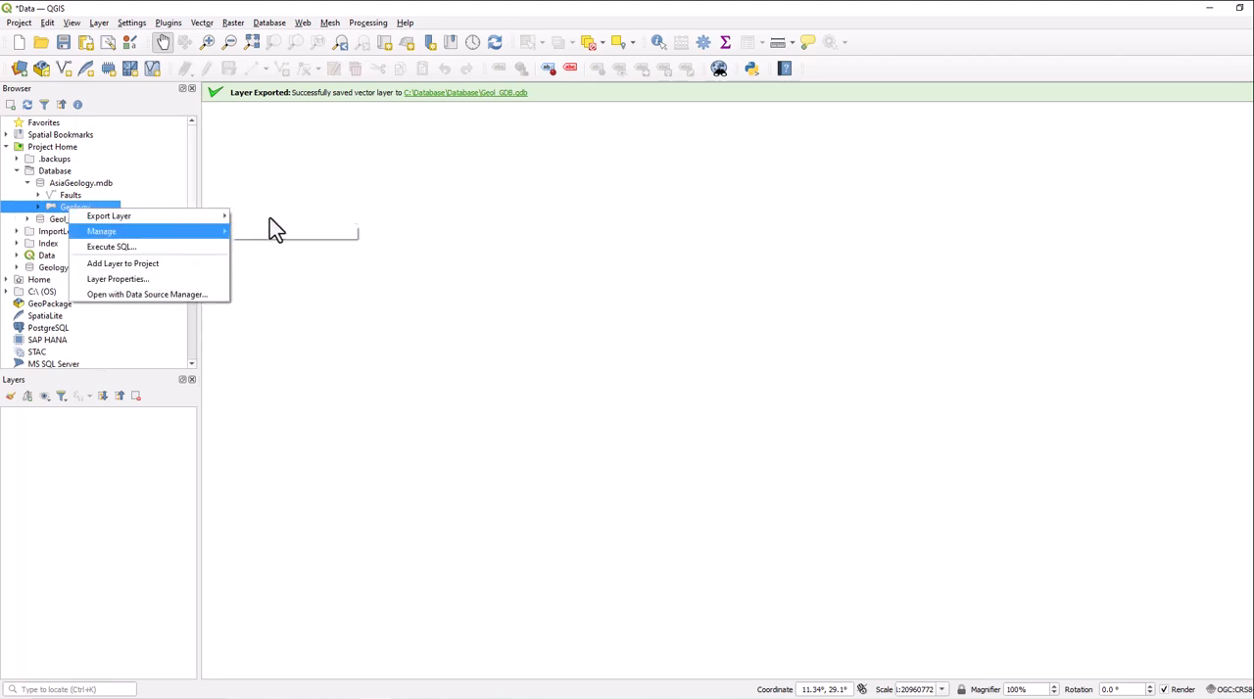
left_click(108, 216)
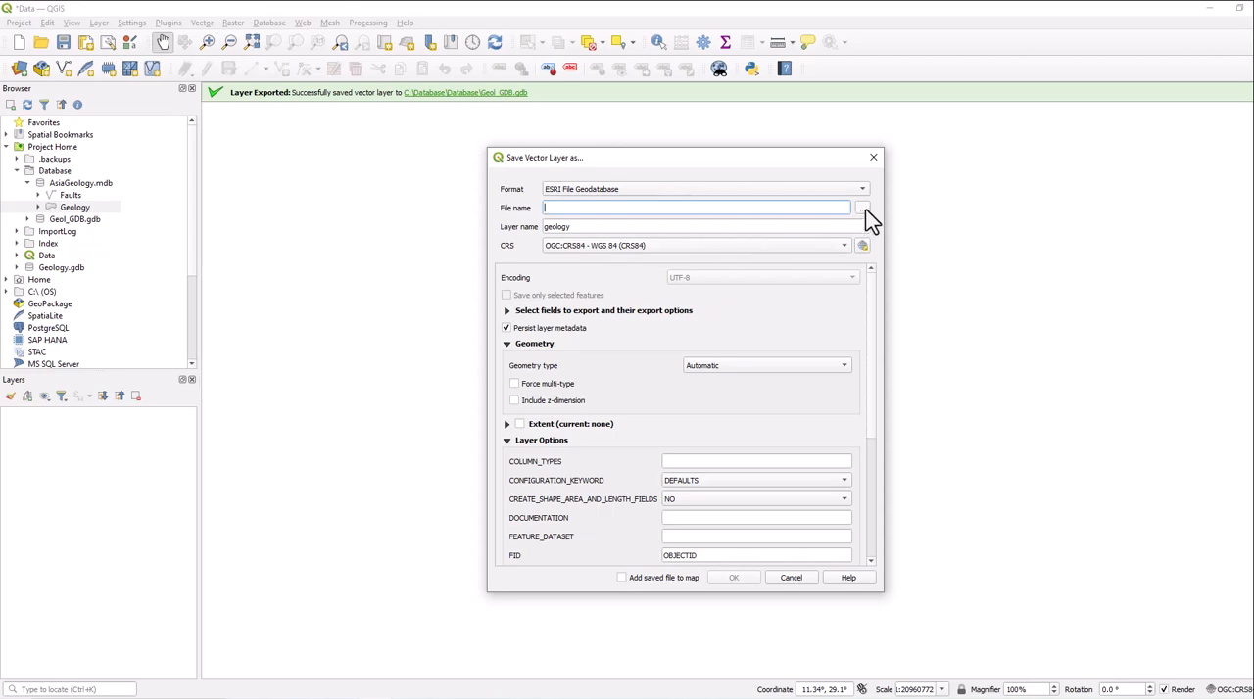
left_click(863, 208)
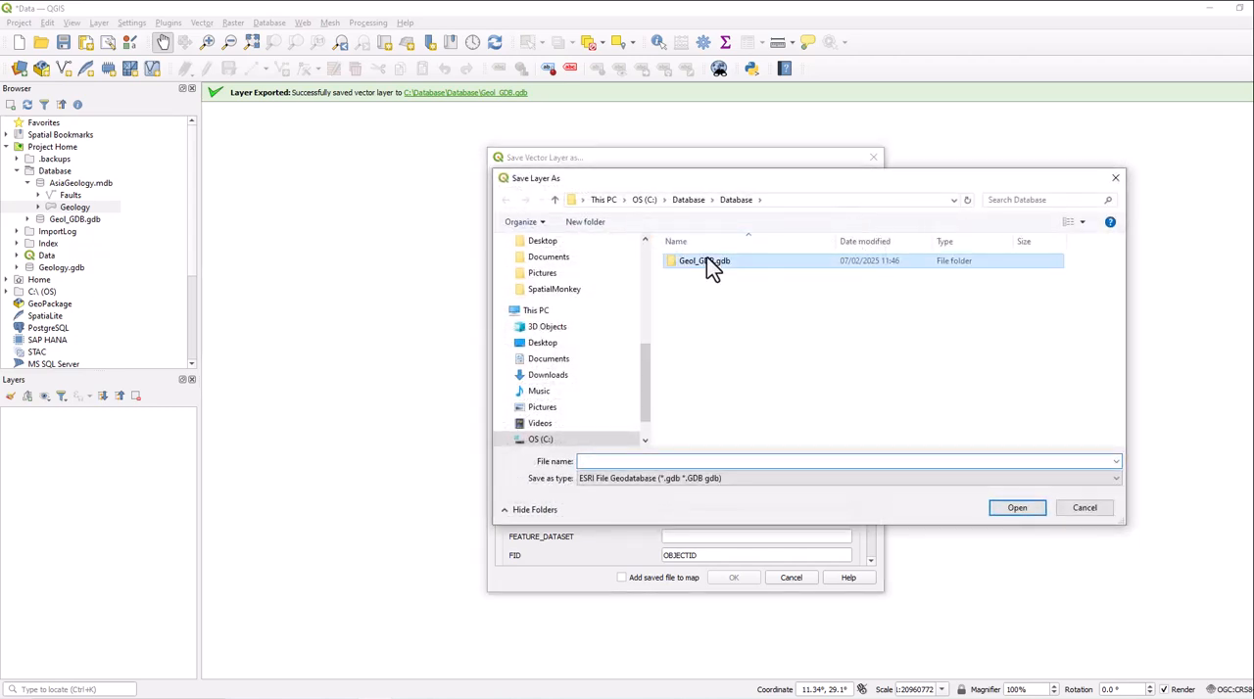
double_click(703, 261)
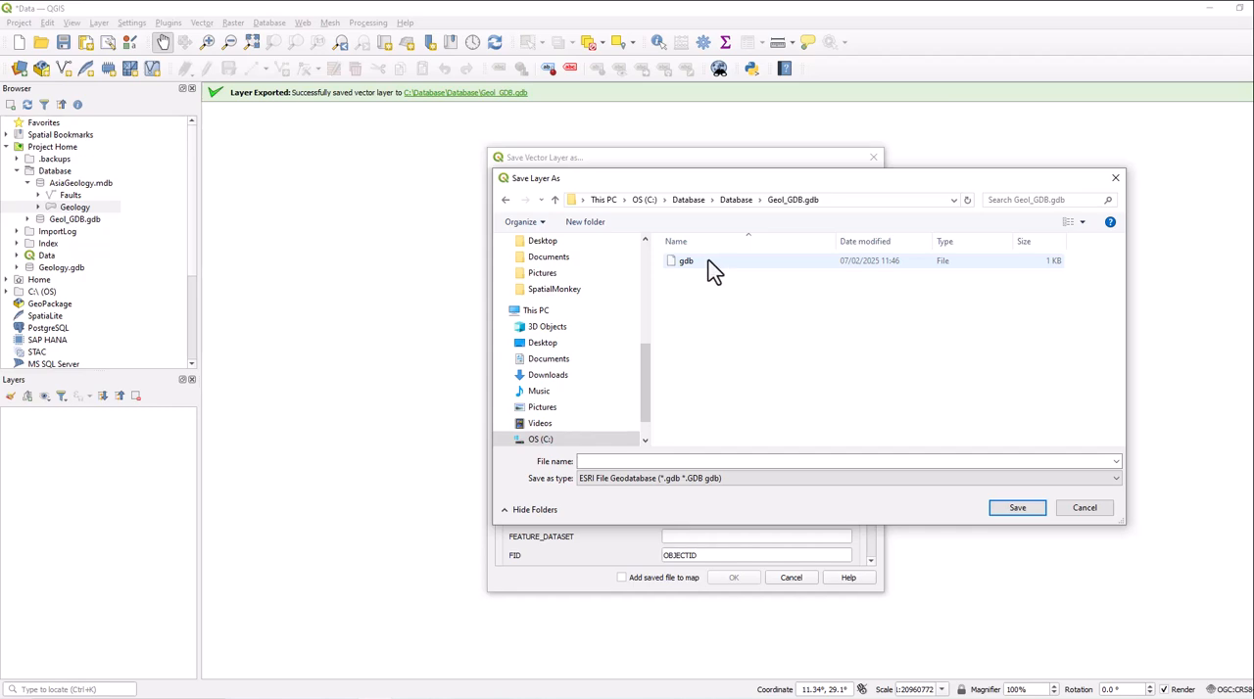
left_click(686, 260)
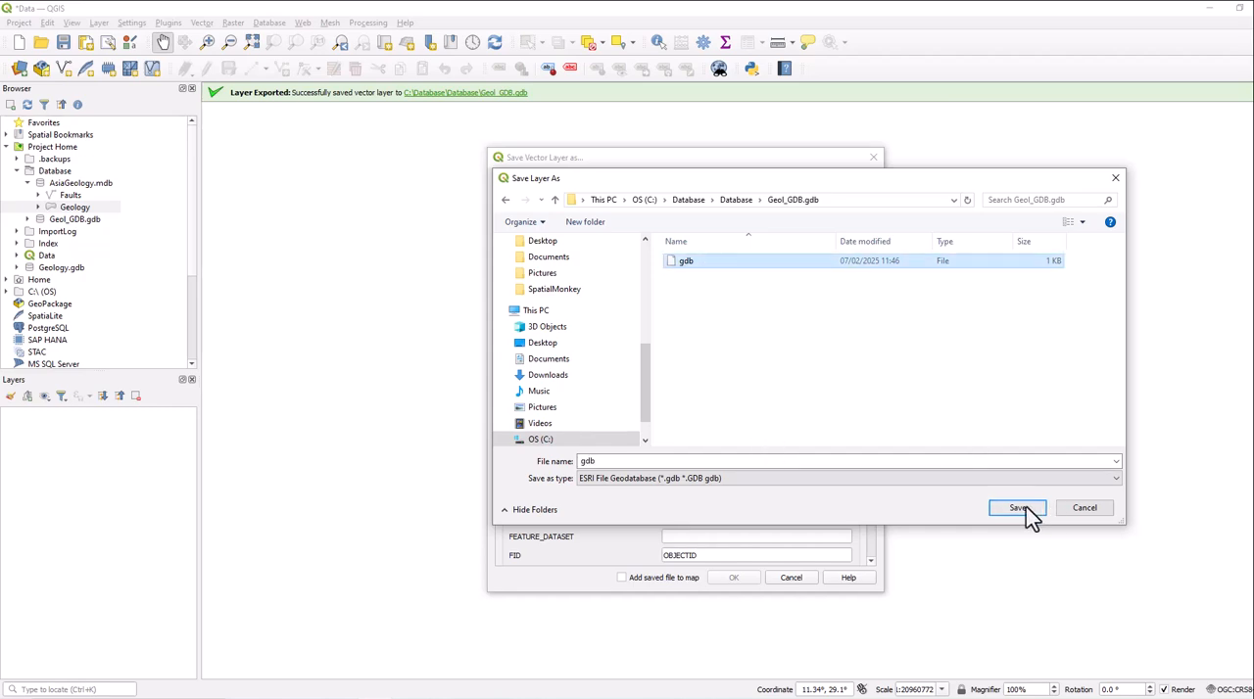
left_click(1017, 507)
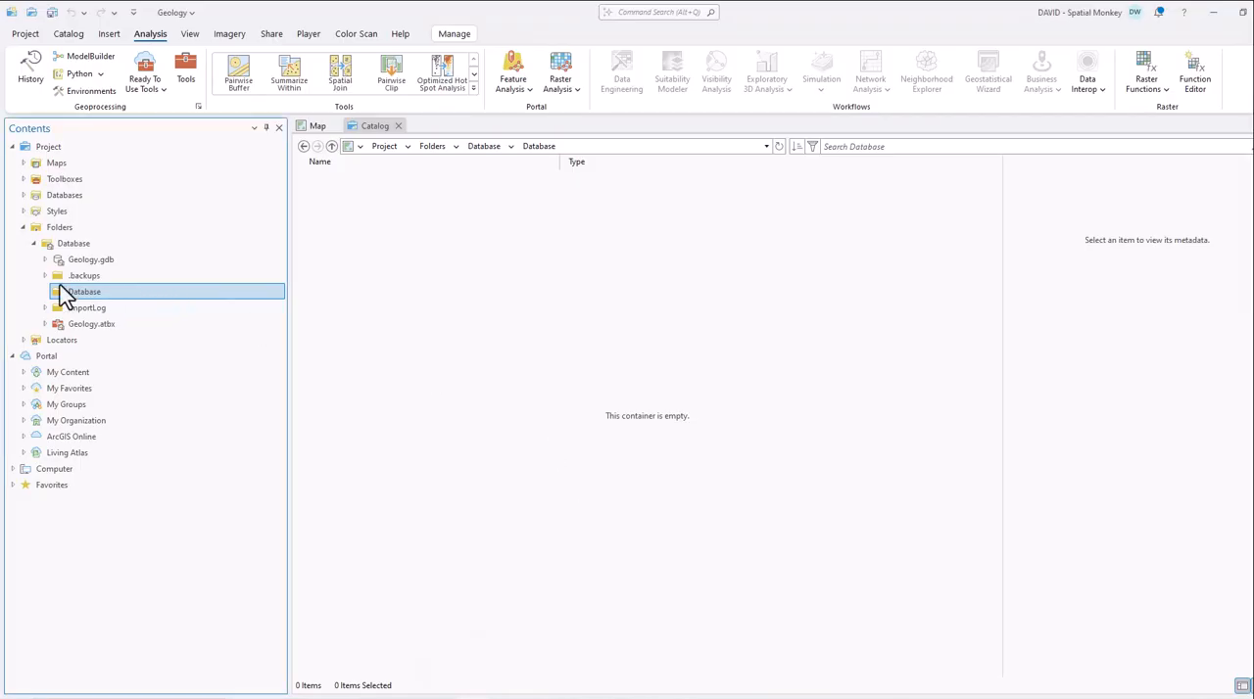
Show the Database folder in Catalog and open Geol_GDB.gdb to list Faults and geology.
left_click(82, 290)
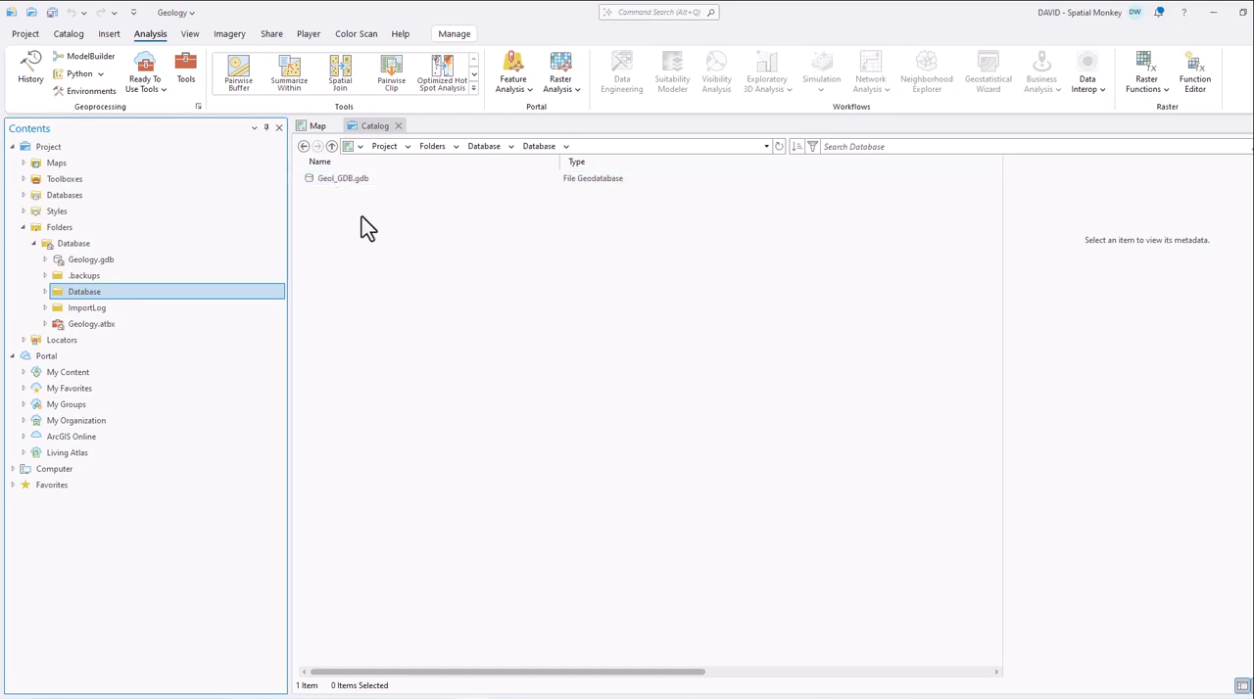
mouse_move(376, 241)
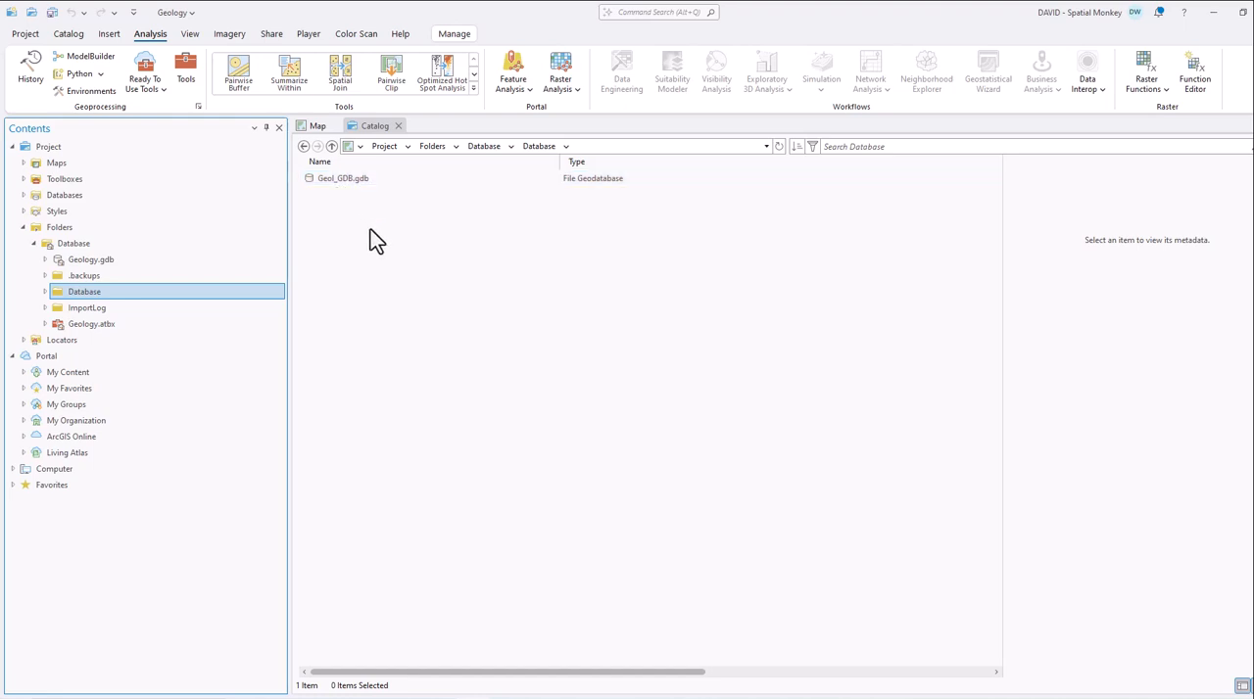
double_click(343, 178)
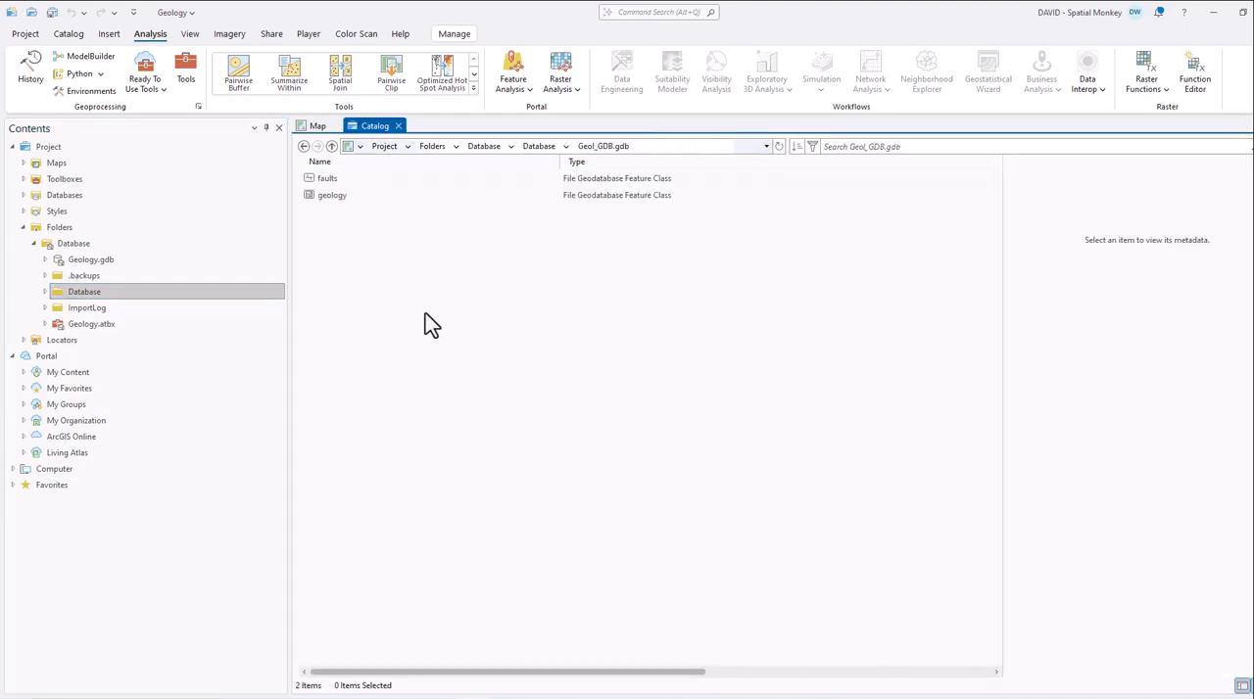
mouse_move(455, 488)
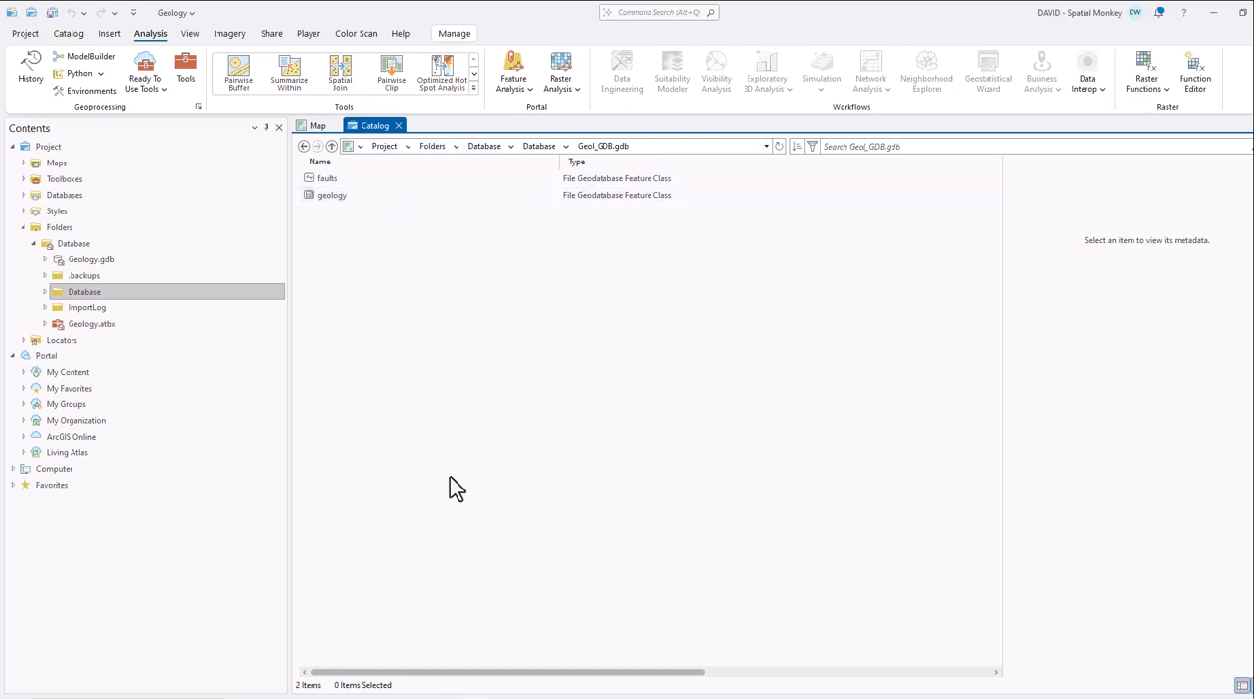
mouse_move(451, 468)
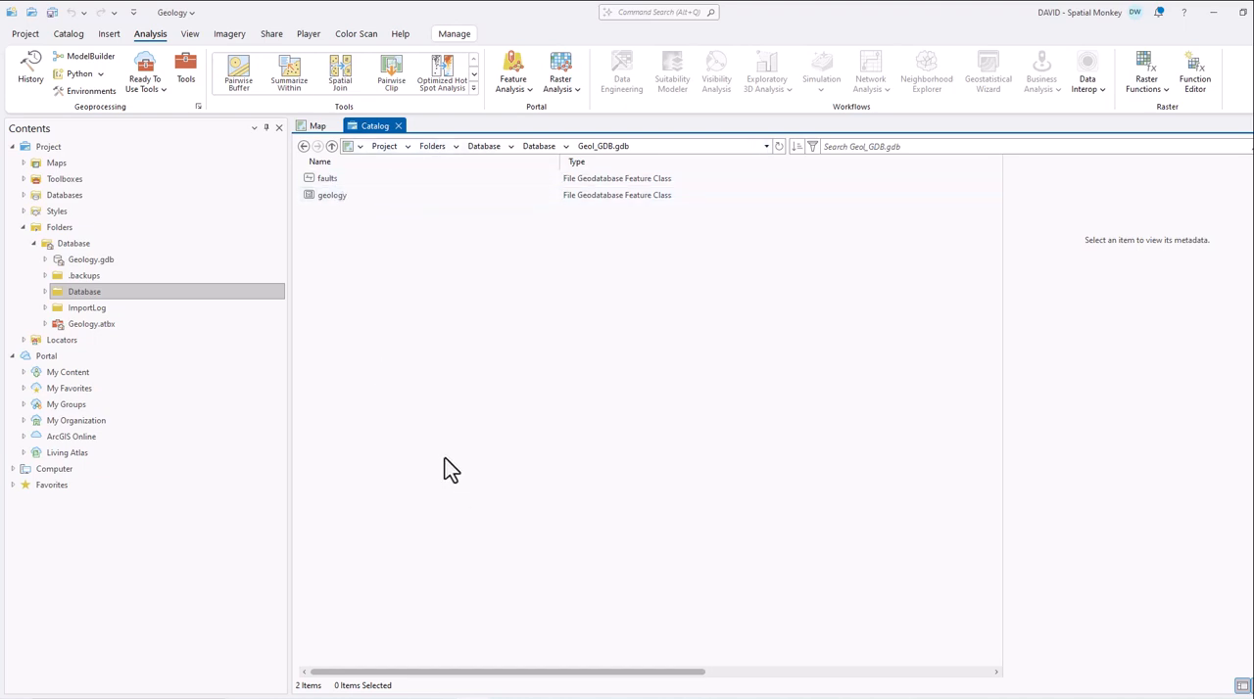